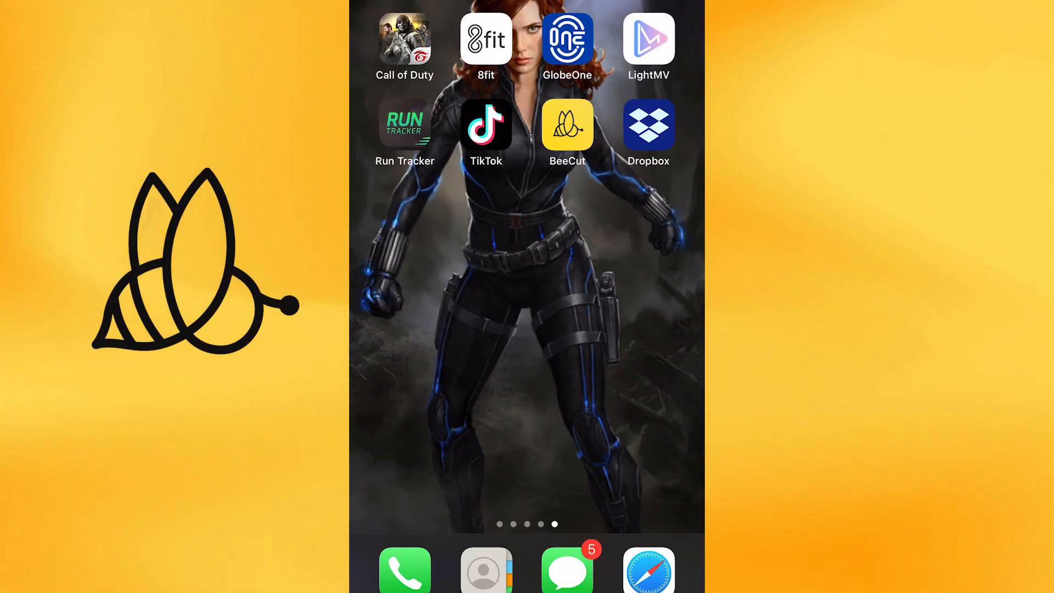
Launch BeeCut from the home screen and start a new video trim.
left_click(566, 125)
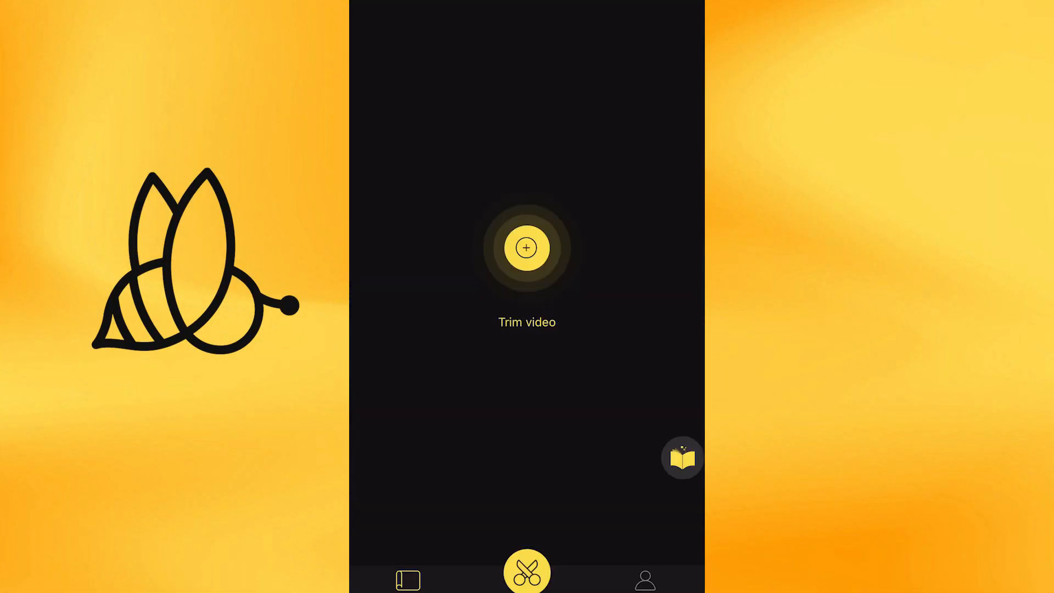
left_click(526, 248)
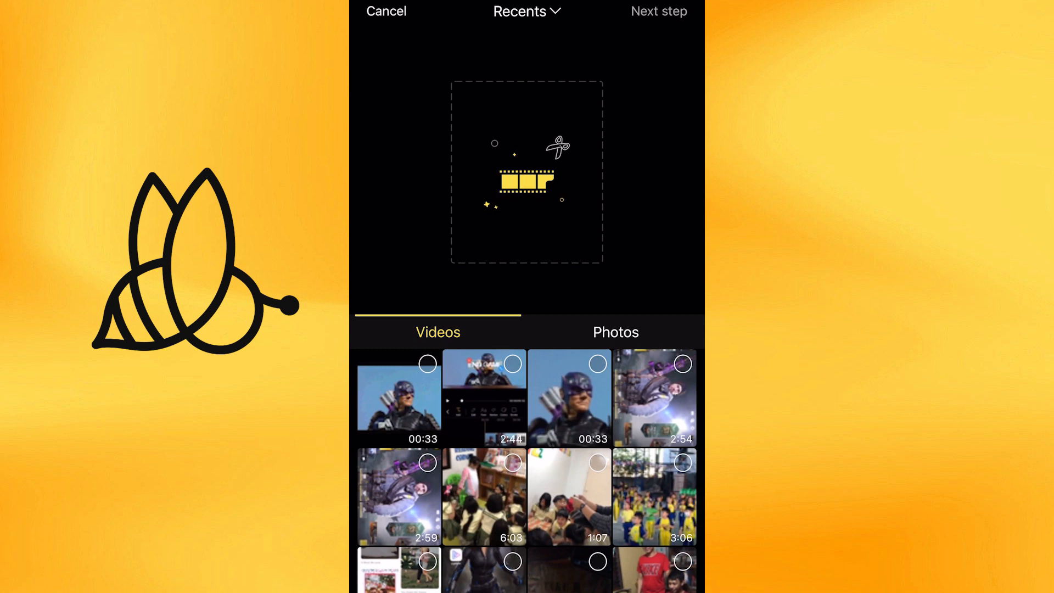
Pick the first 00:33 video and apply a 4:3 aspect ratio.
left_click(398, 396)
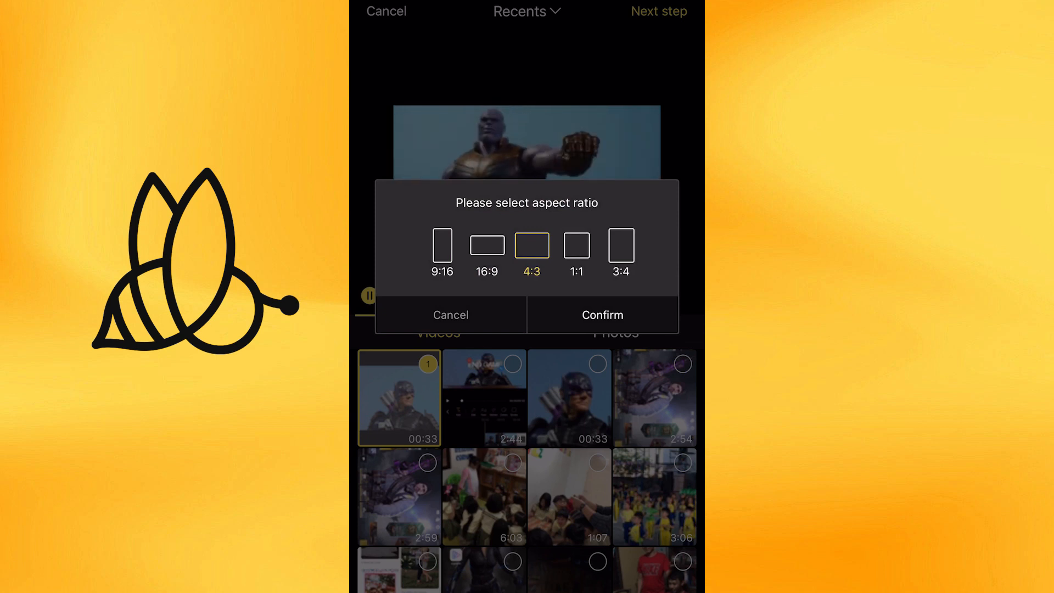
left_click(601, 314)
type("END GAME")
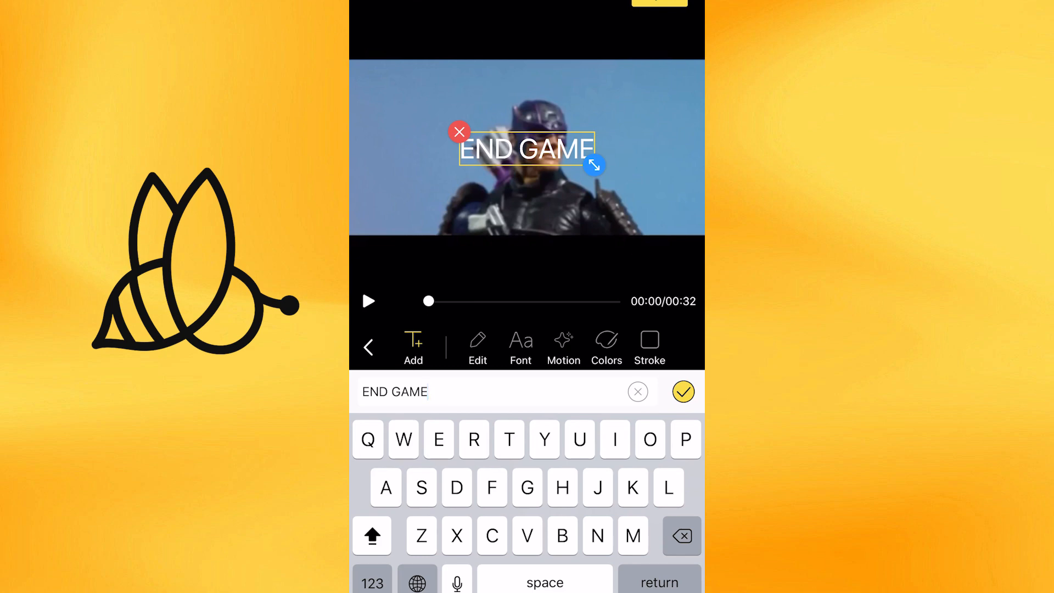
Confirm the END GAME text caption so it lands on the timeline.
left_click(683, 392)
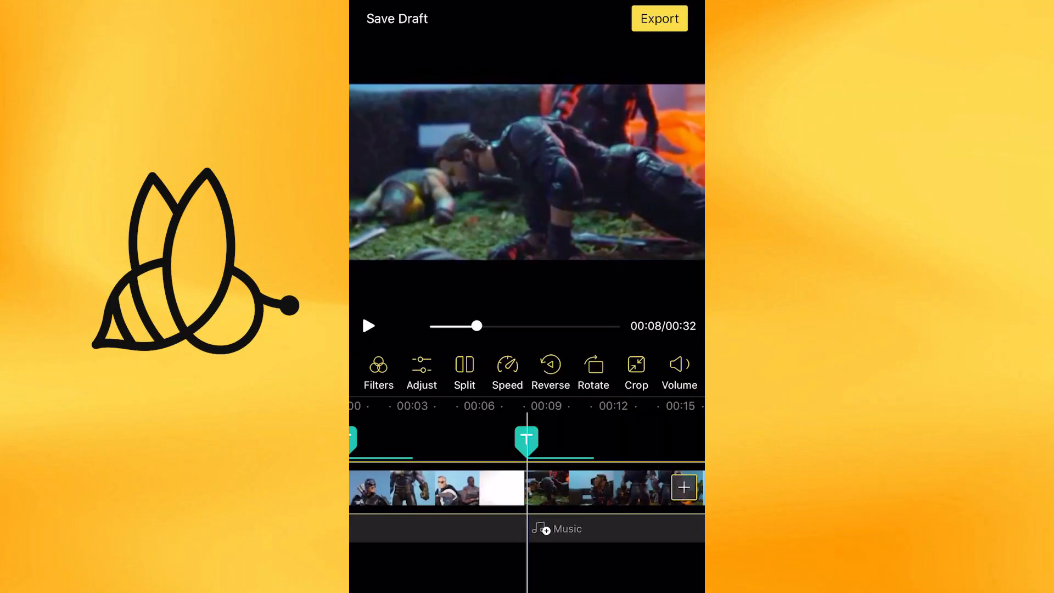
Export the edited clip with the END GAME caption.
left_click(659, 18)
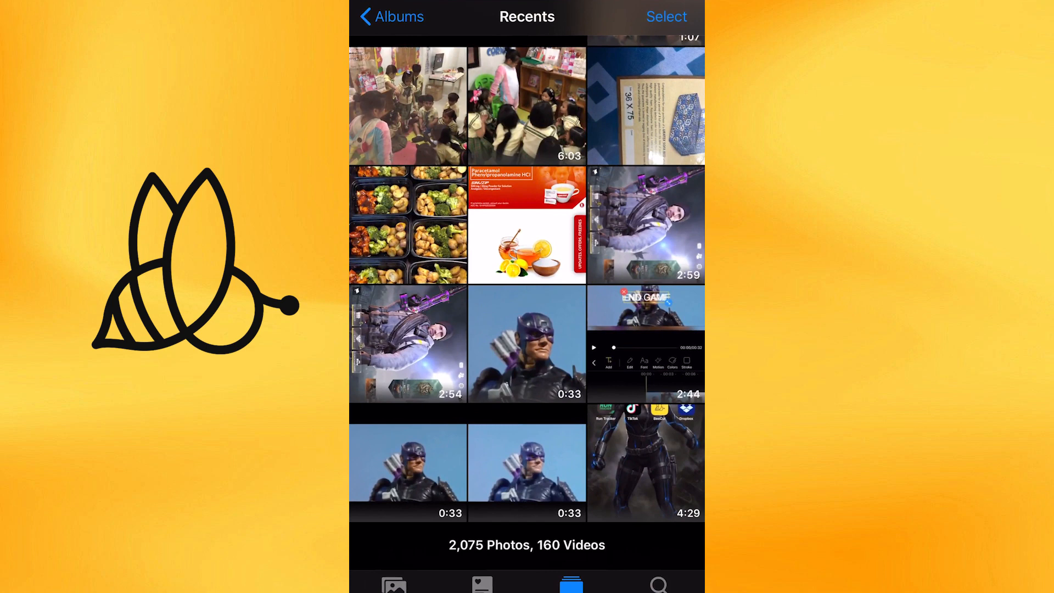
left_click(526, 342)
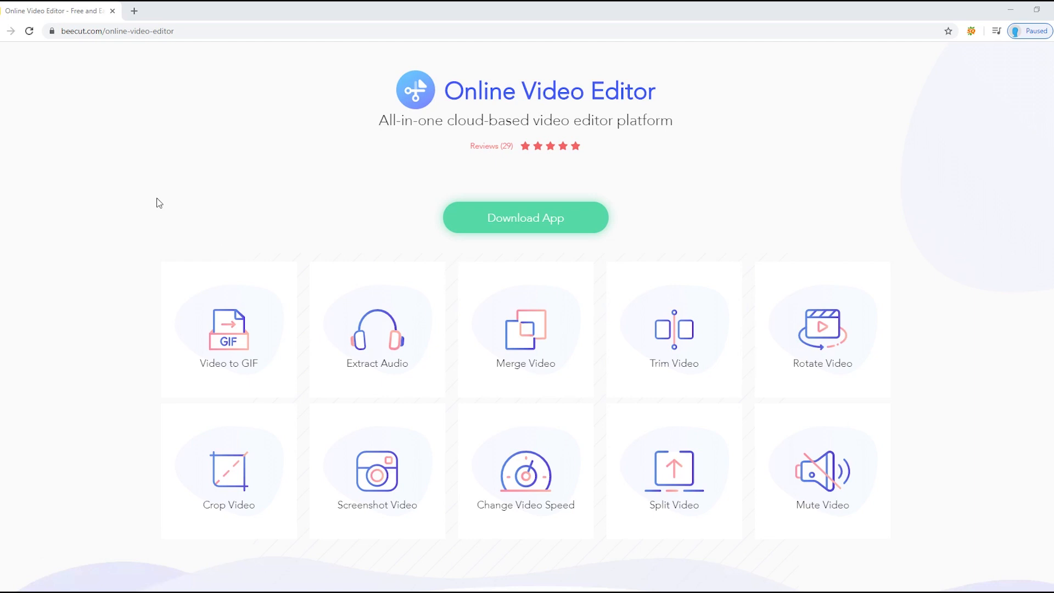
Scroll the Online Video Editor page down to the Trim Video tool and open it.
scroll("down", 3)
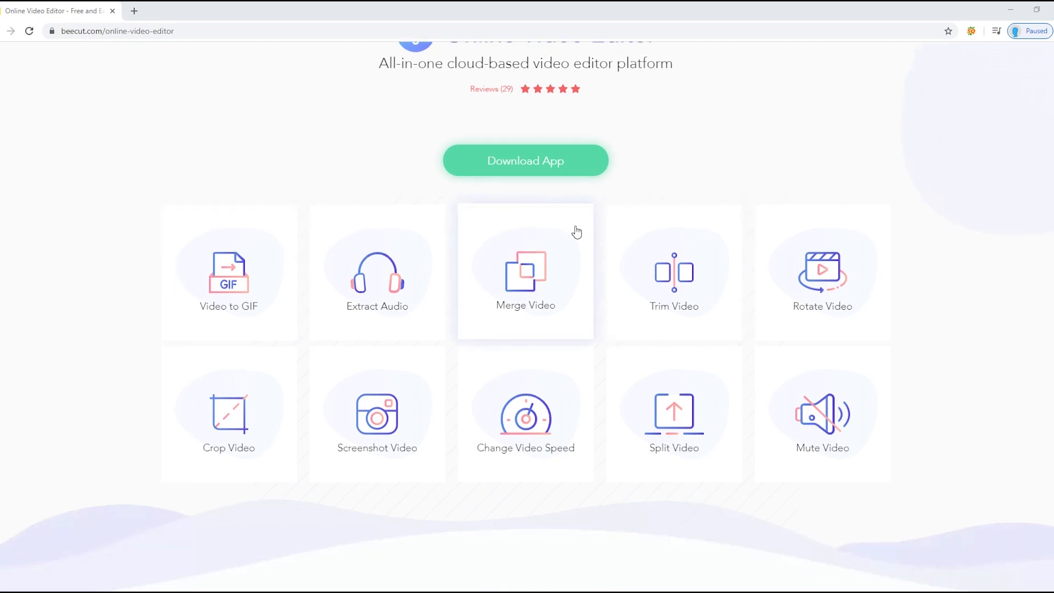
mouse_move(542, 280)
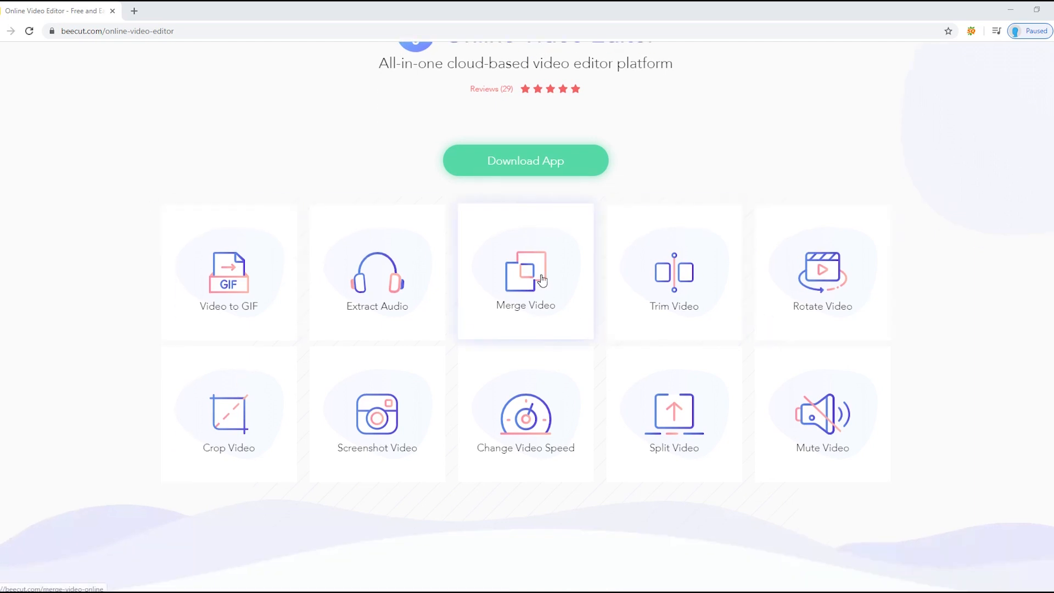
left_click(673, 272)
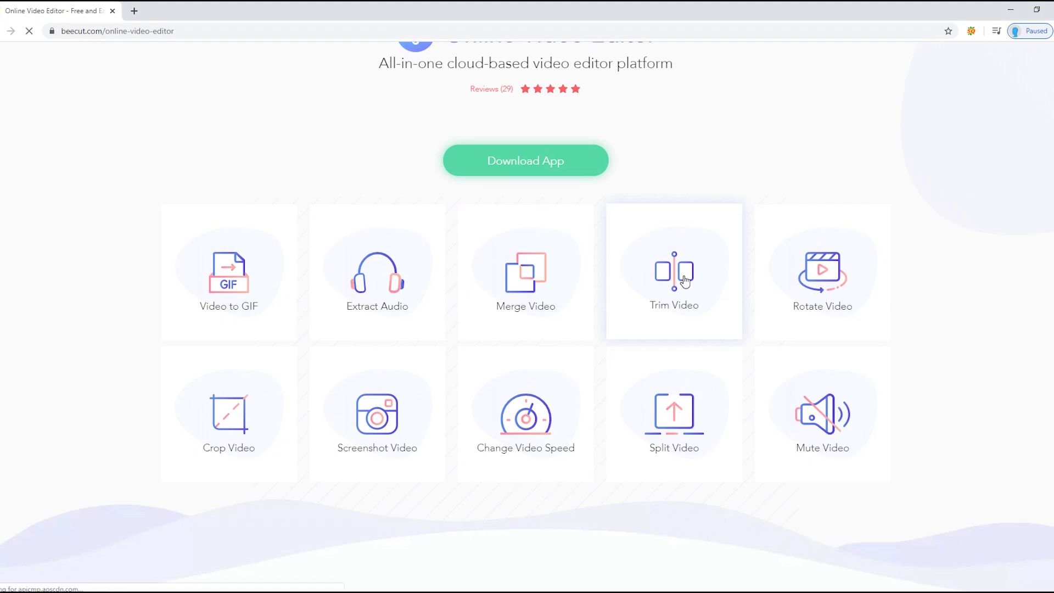
left_click(672, 273)
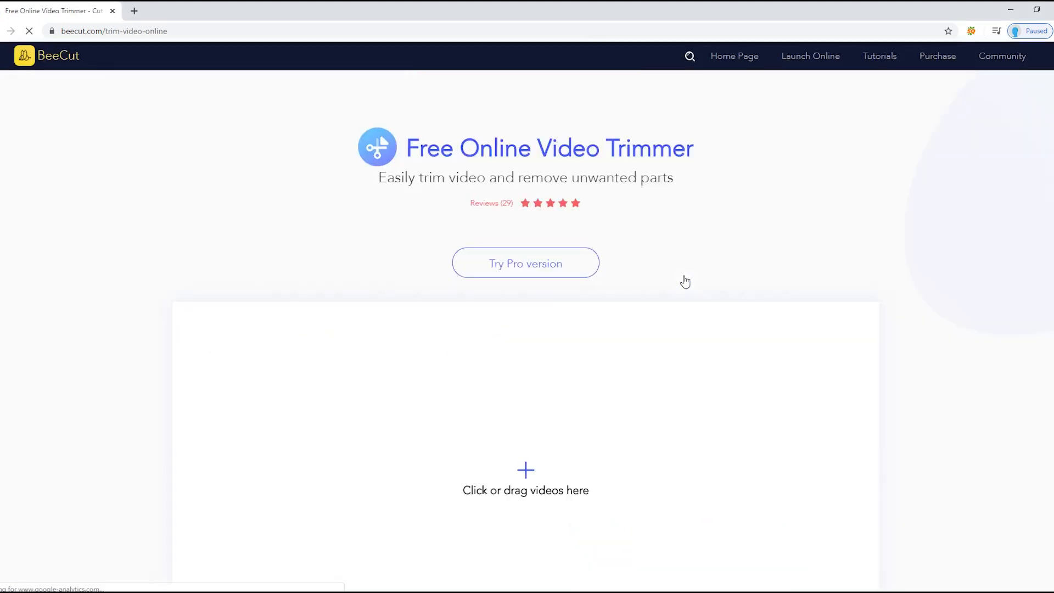
Load the vid video from the Desktop, trimming it from 00:00:10 to 00:00:45.
scroll("down", 3)
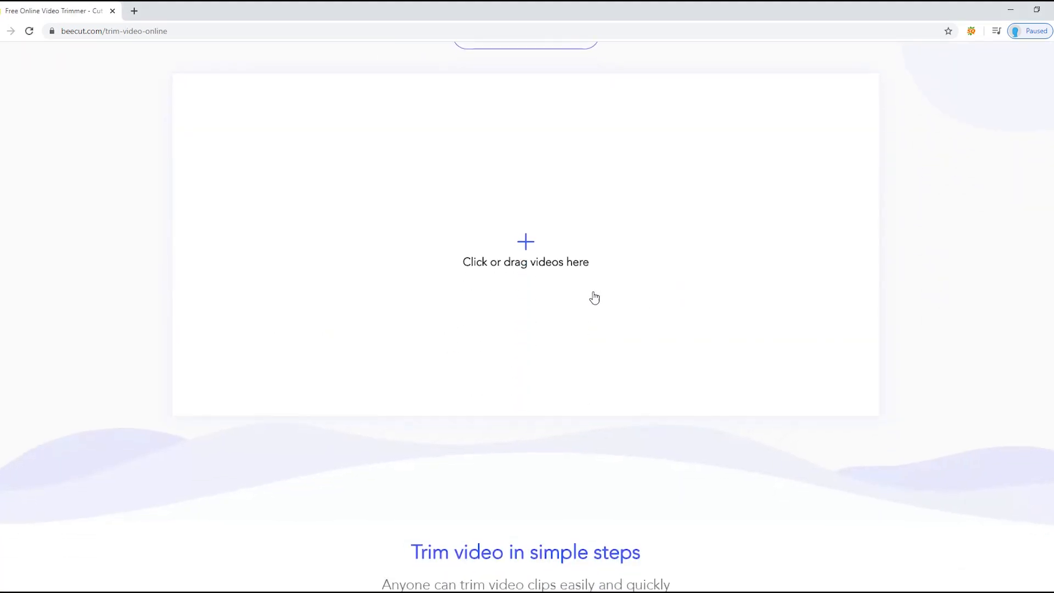
left_click(524, 262)
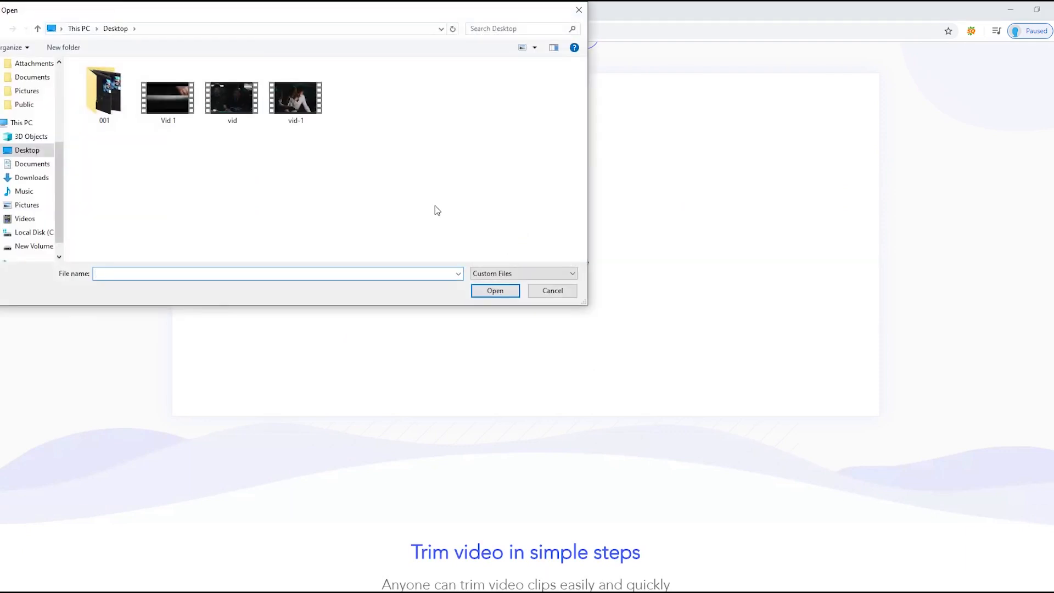
left_click(231, 95)
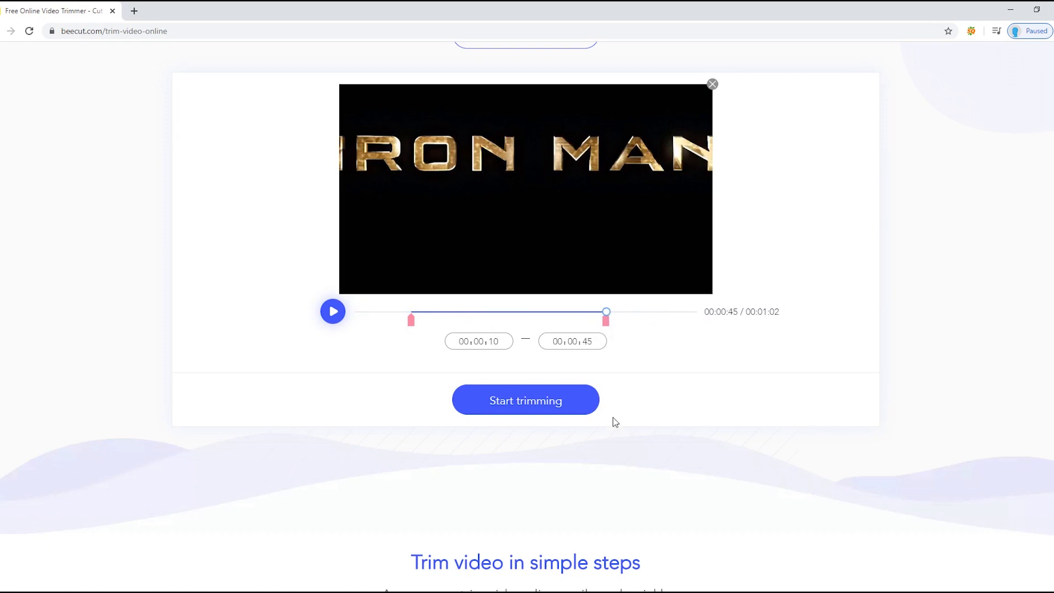
Trim the clip to the chosen range and save the download as sample 2.mp4.
left_click(525, 400)
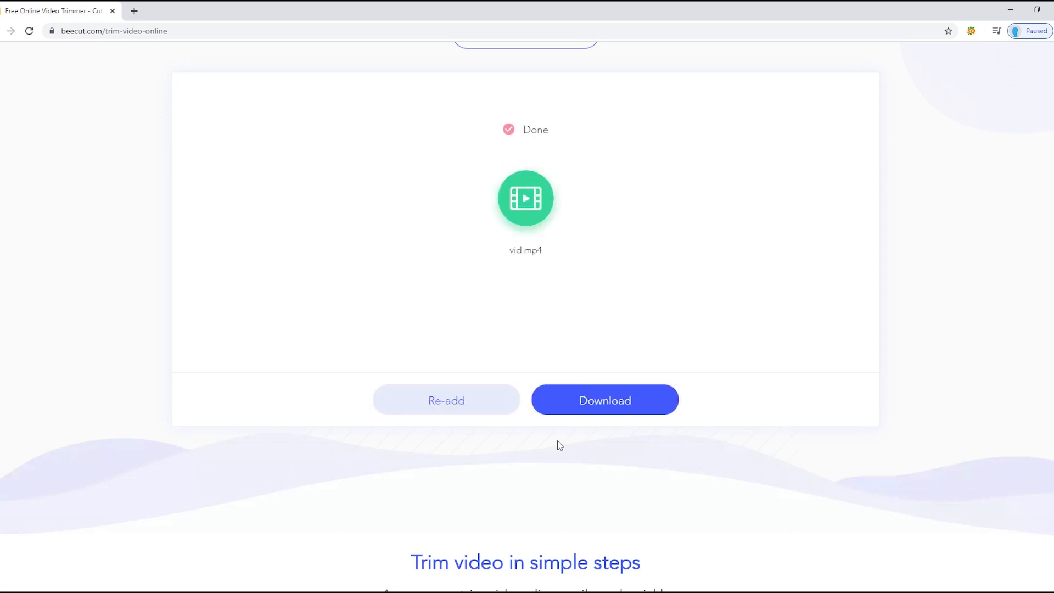
scroll("up", 3)
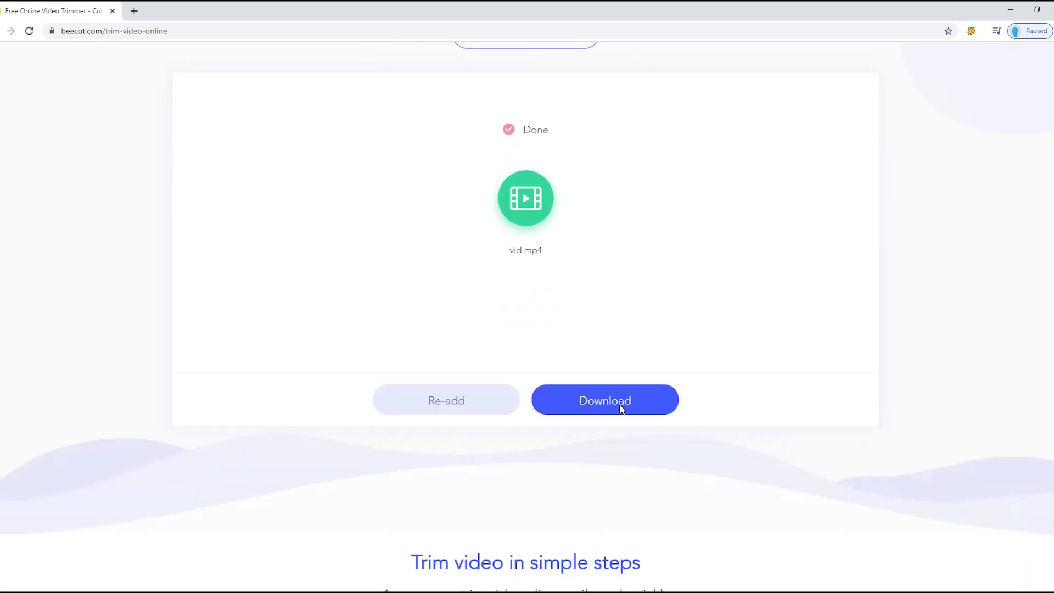
left_click(603, 400)
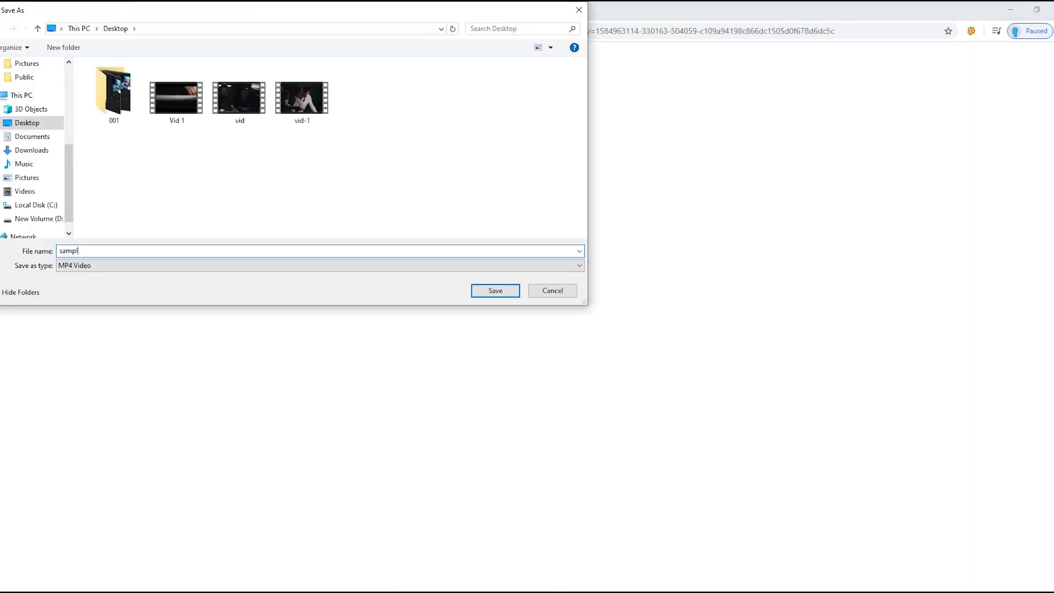
left_click(495, 290)
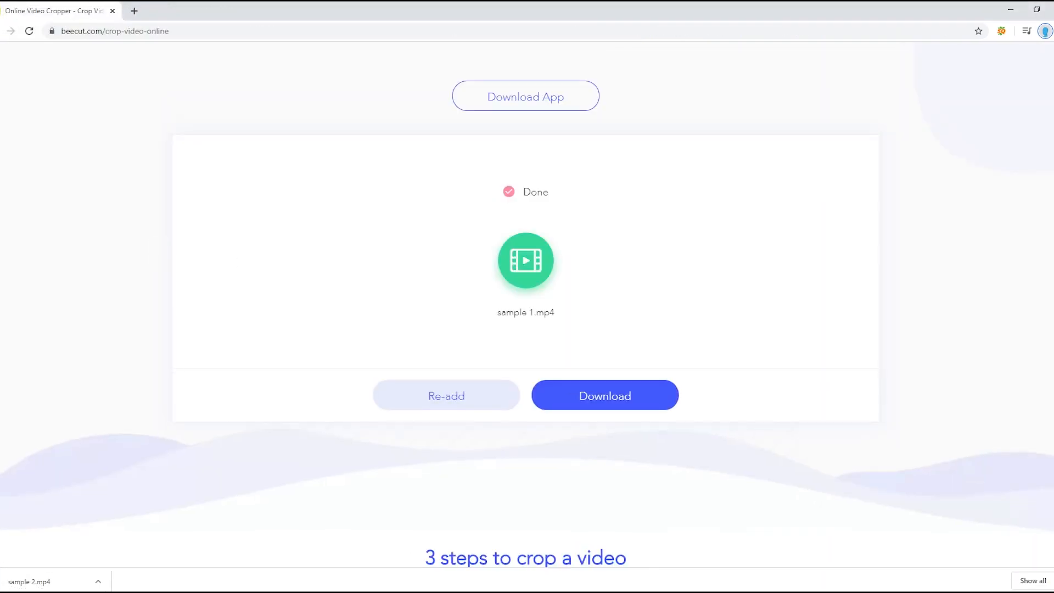
Play sample 2.mp4 briefly in Movies & TV, pause it, and close the player.
left_click(28, 581)
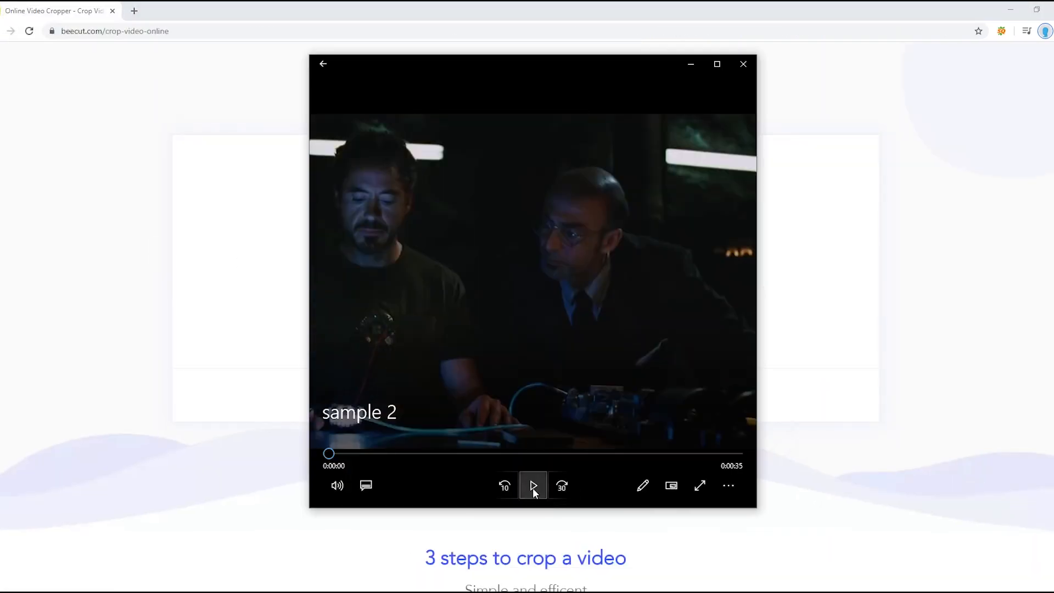
left_click(532, 485)
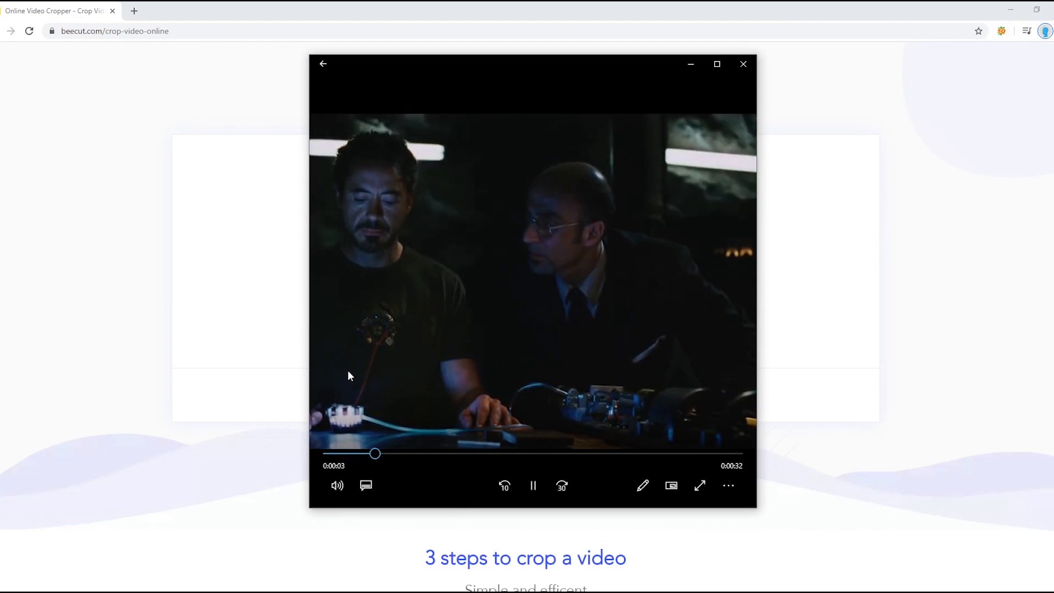
left_click(532, 485)
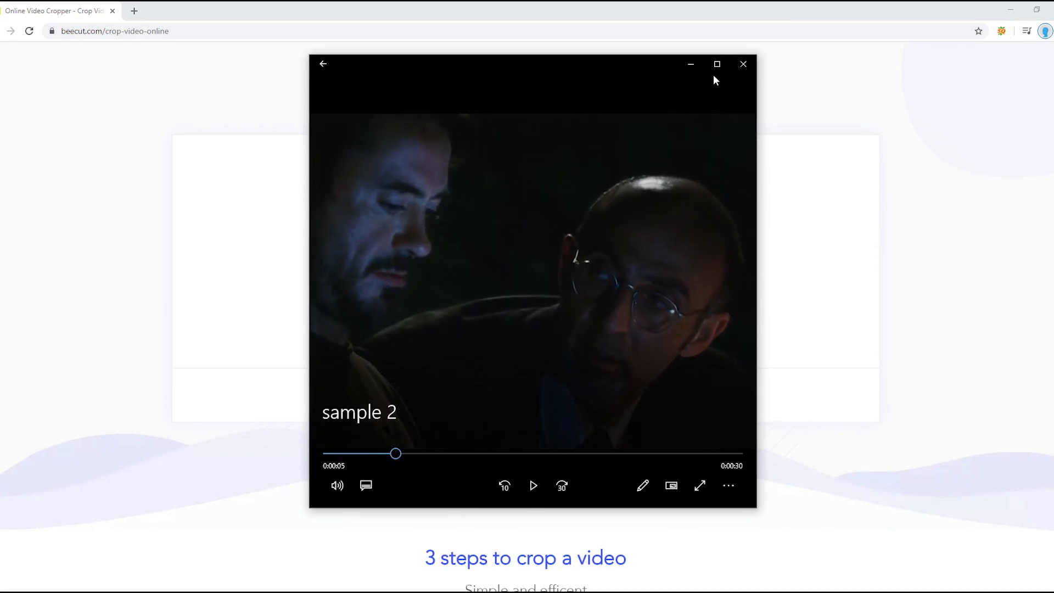
left_click(742, 63)
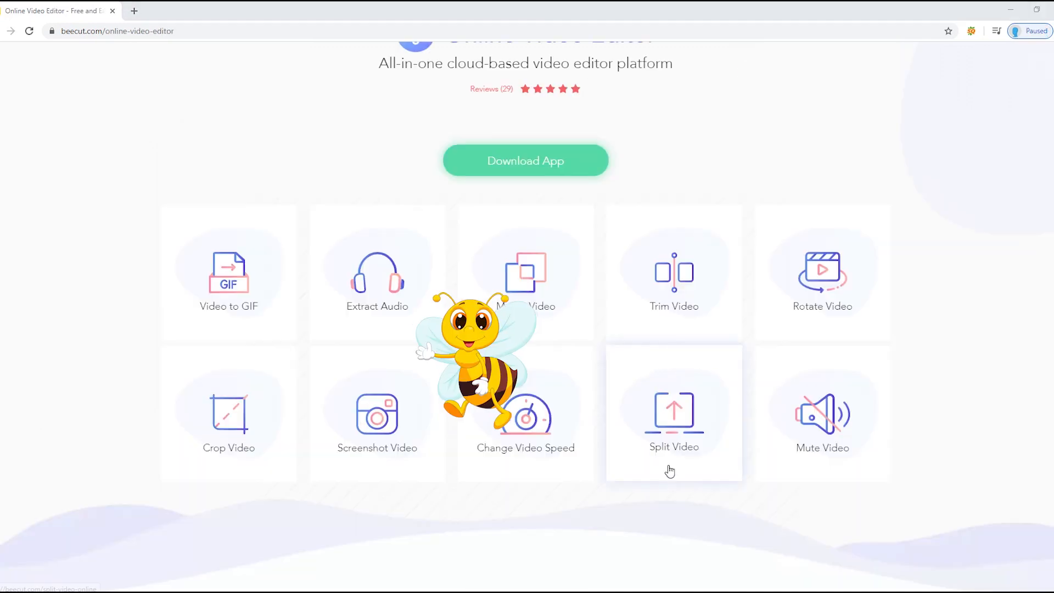
mouse_move(229, 427)
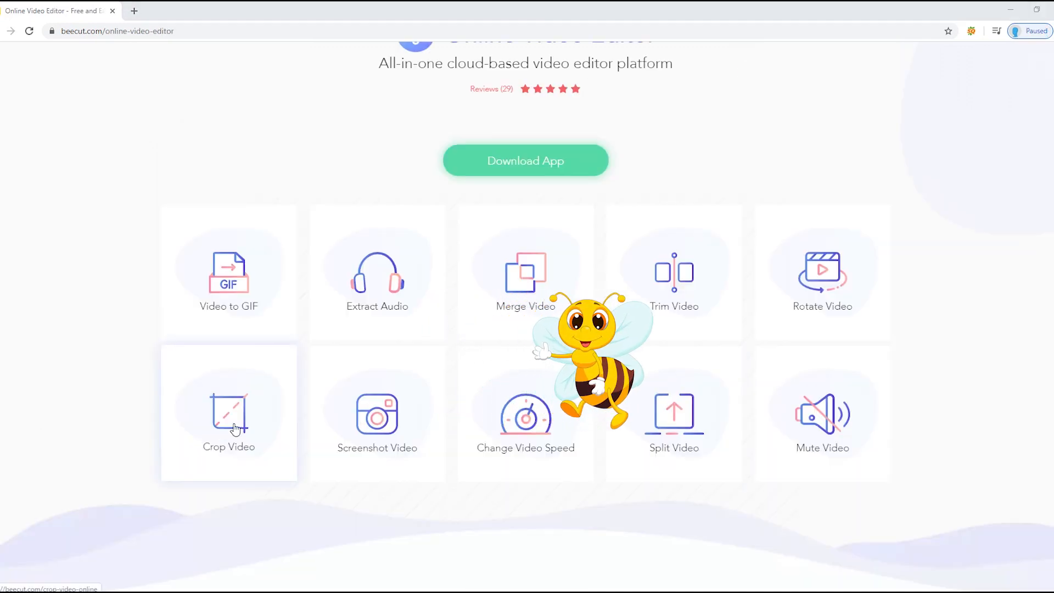